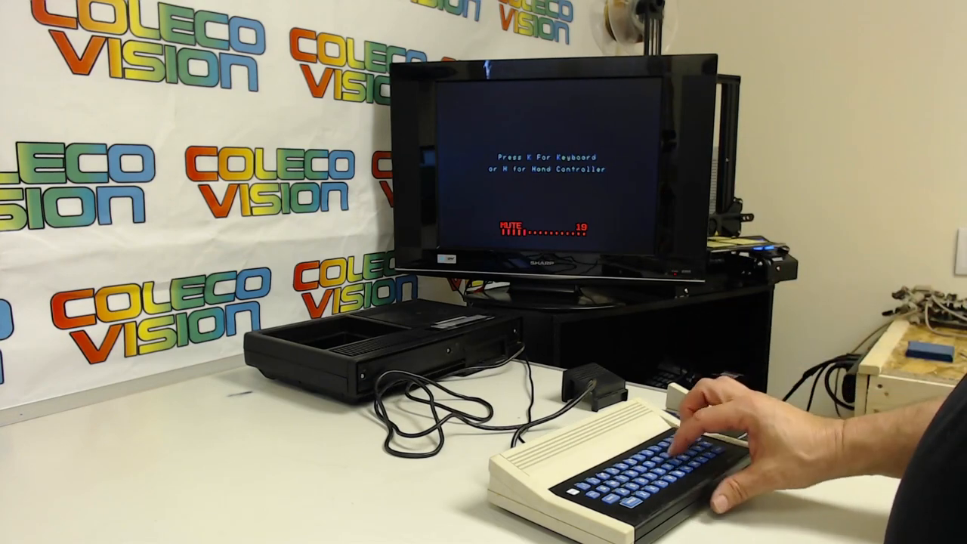
pyautogui.press('k')
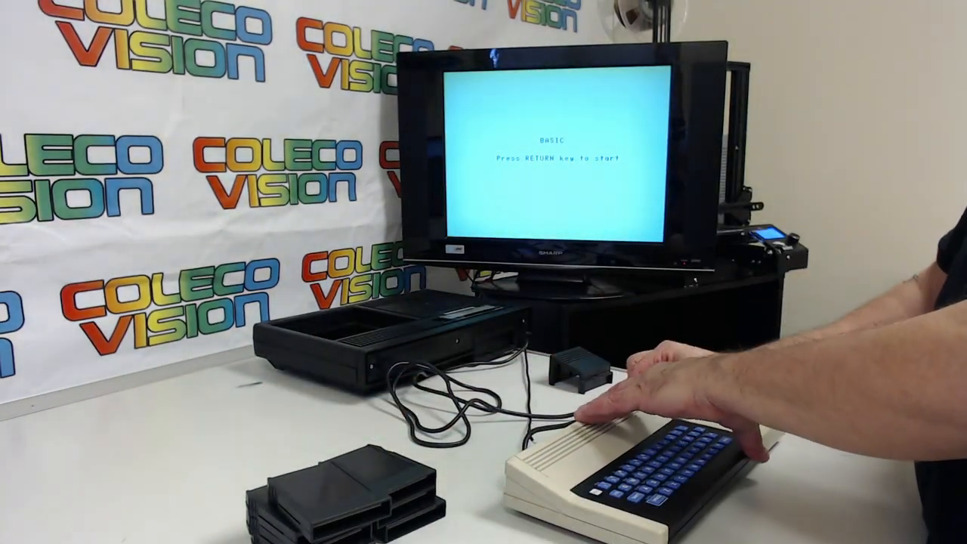
pyautogui.press('return')
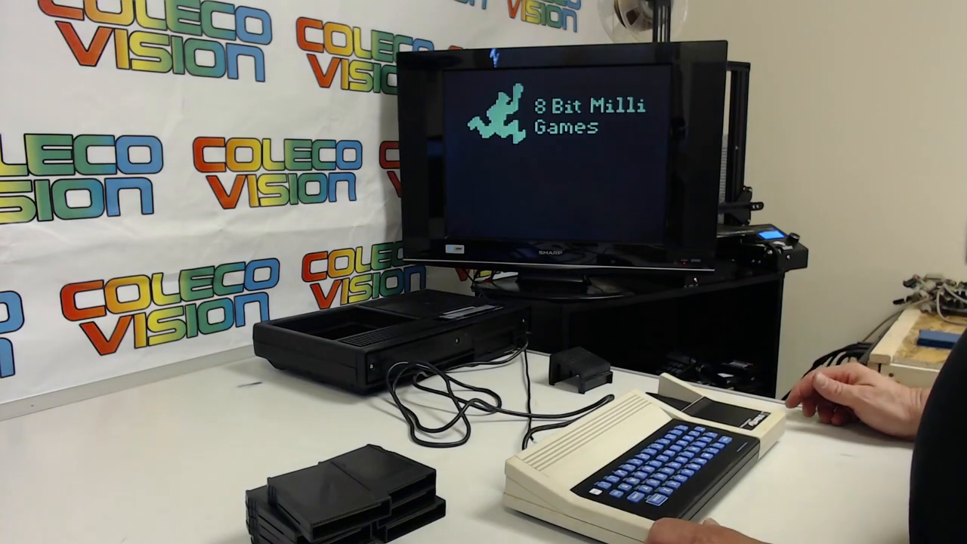